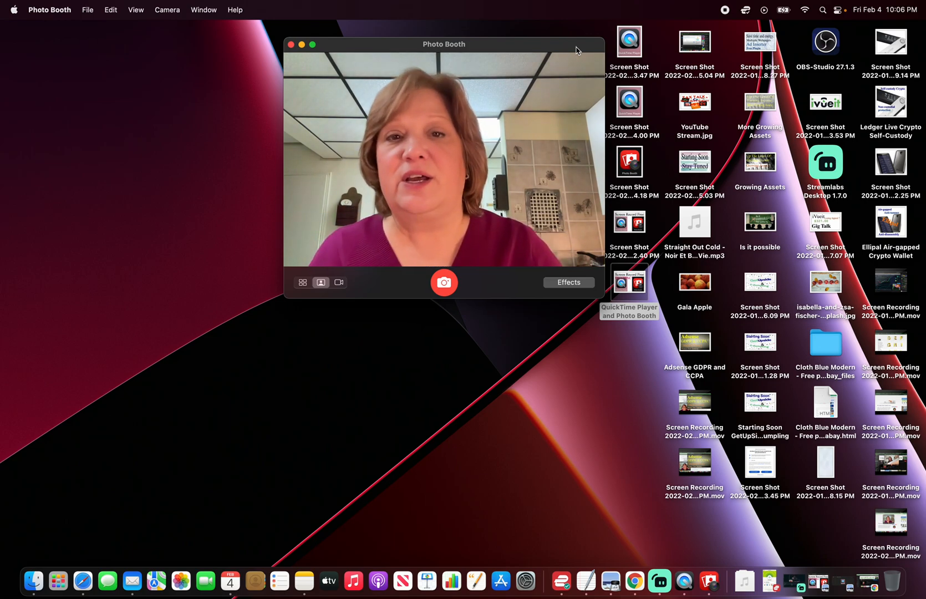
Drag the Photo Booth webcam preview toward the lower left and minimize it
drag(444, 43, 186, 276)
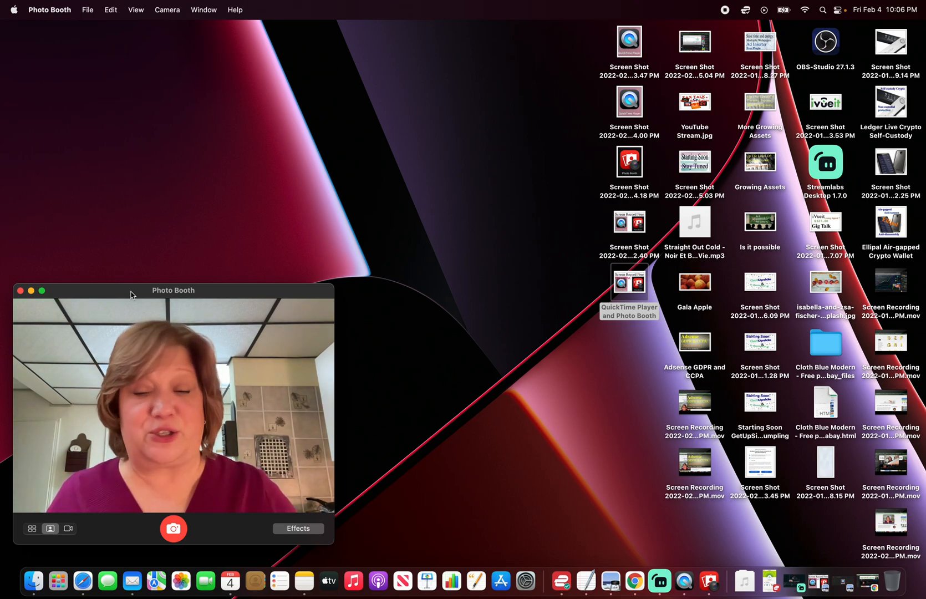
drag(173, 289, 489, 35)
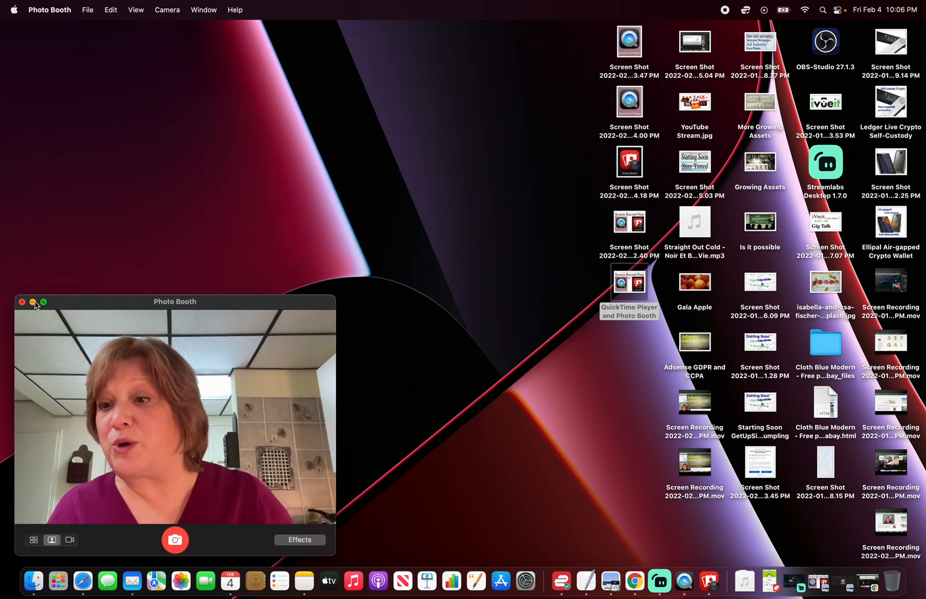
click(32, 301)
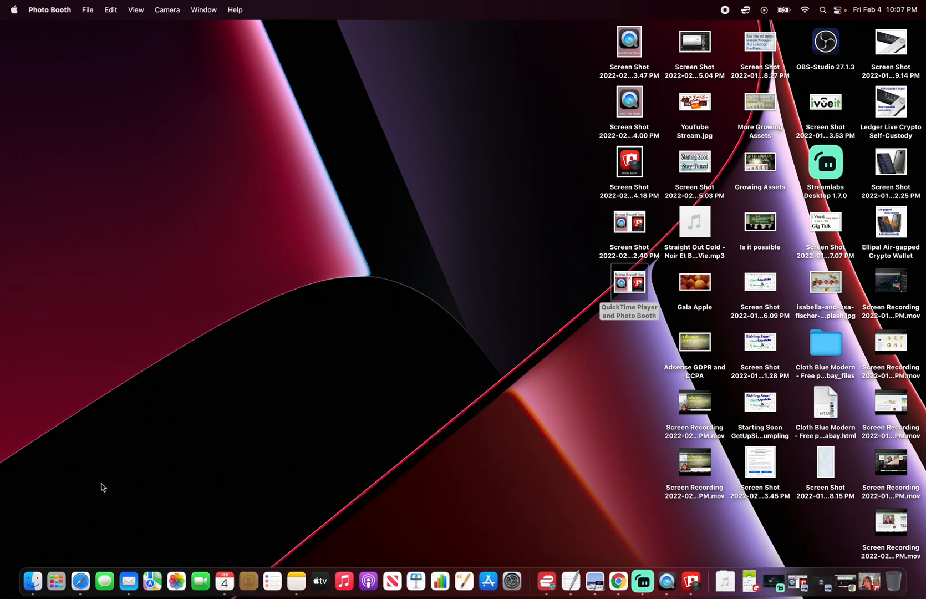
mouse_move(57, 583)
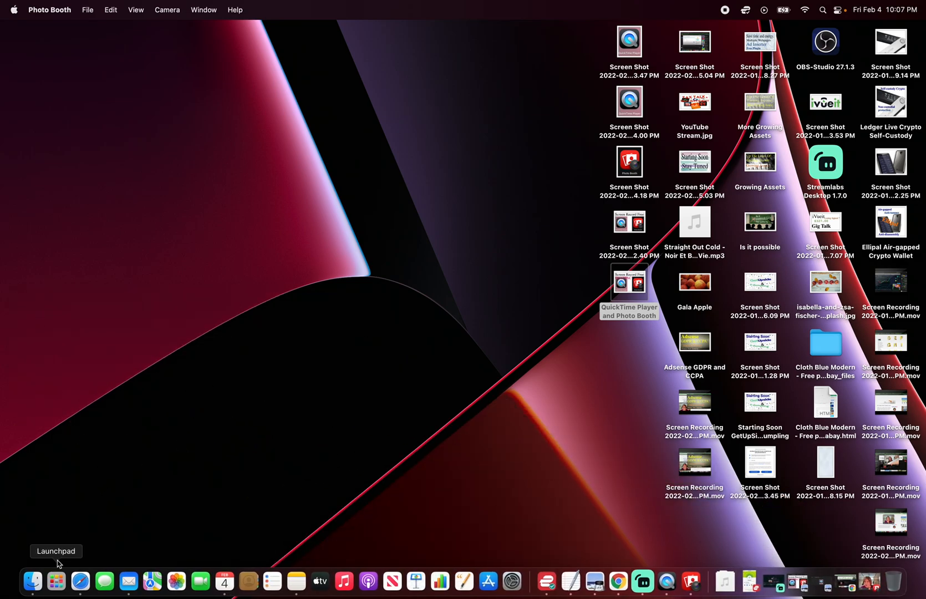
mouse_move(52, 572)
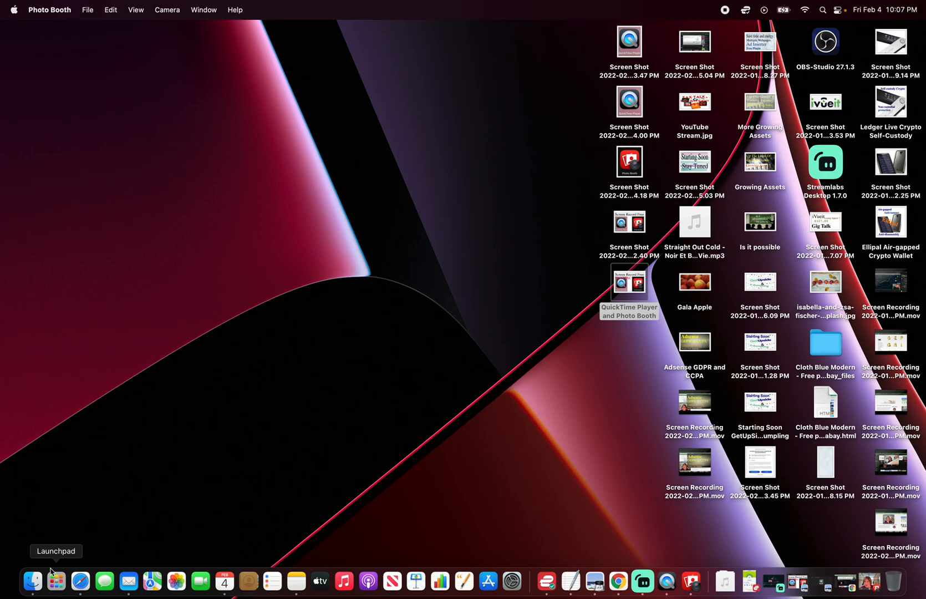
Show Launchpad's grid of installed applications from the Dock
click(55, 582)
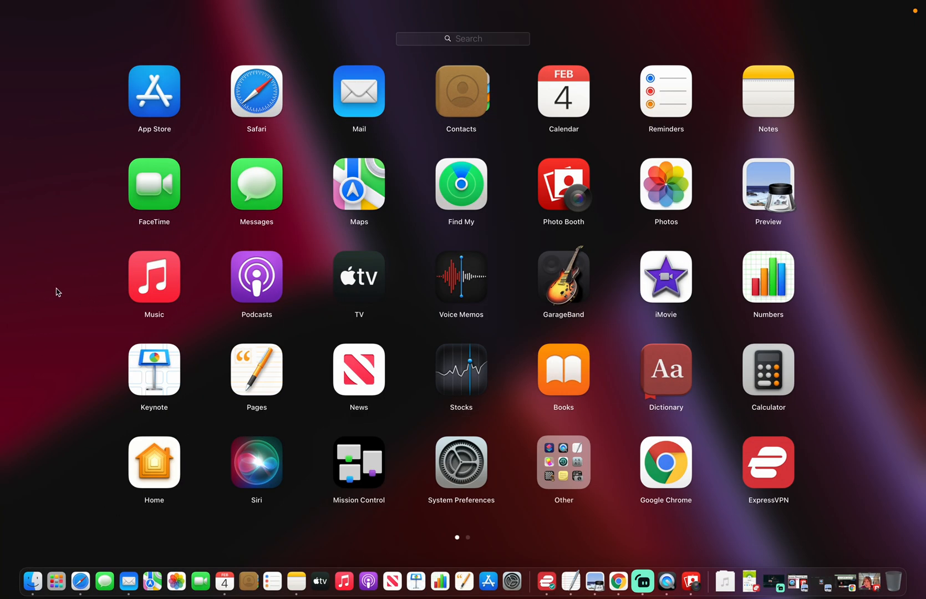
mouse_move(561, 463)
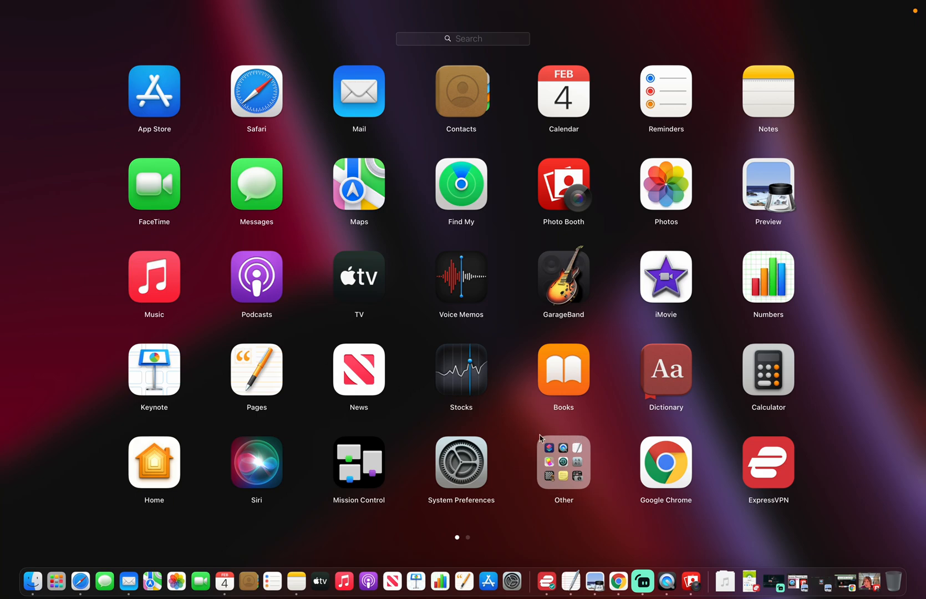
mouse_move(528, 453)
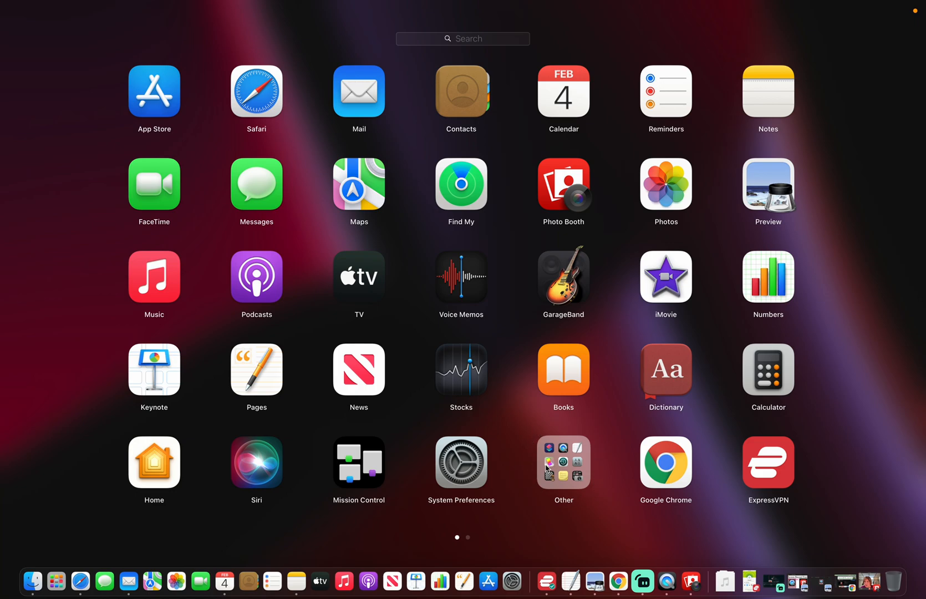
mouse_move(558, 467)
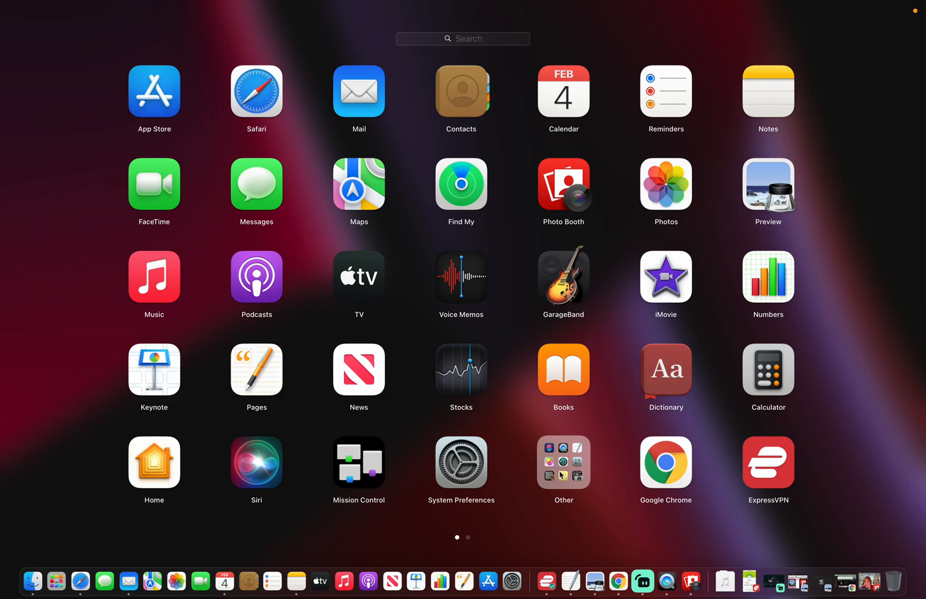
Launch QuickTime Player from Launchpad's Other folder
click(562, 463)
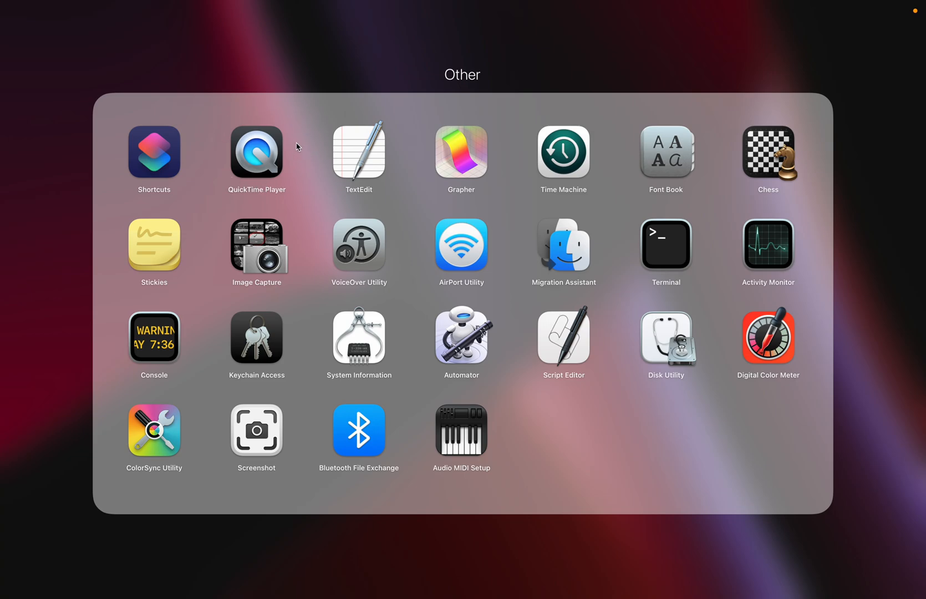
mouse_move(242, 160)
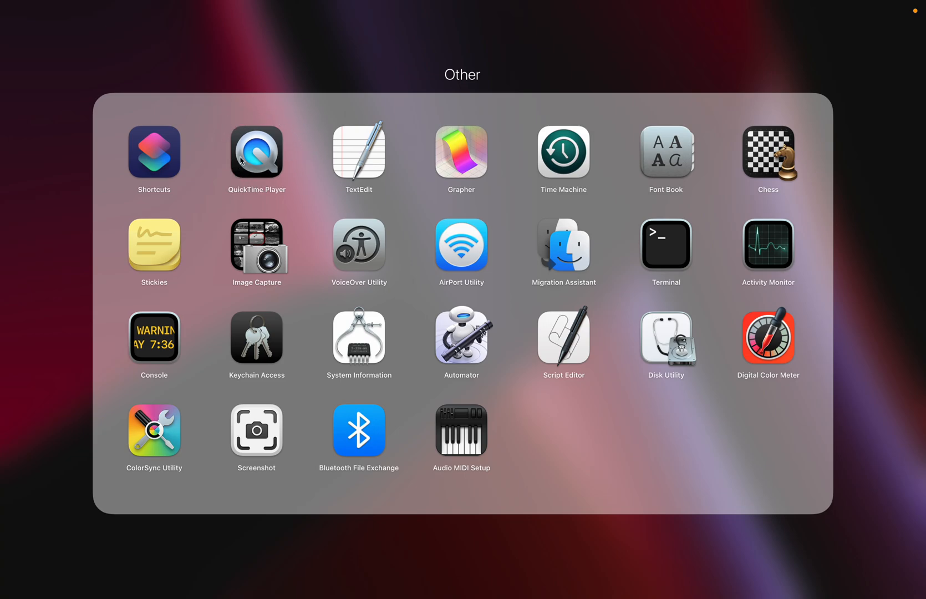
click(256, 153)
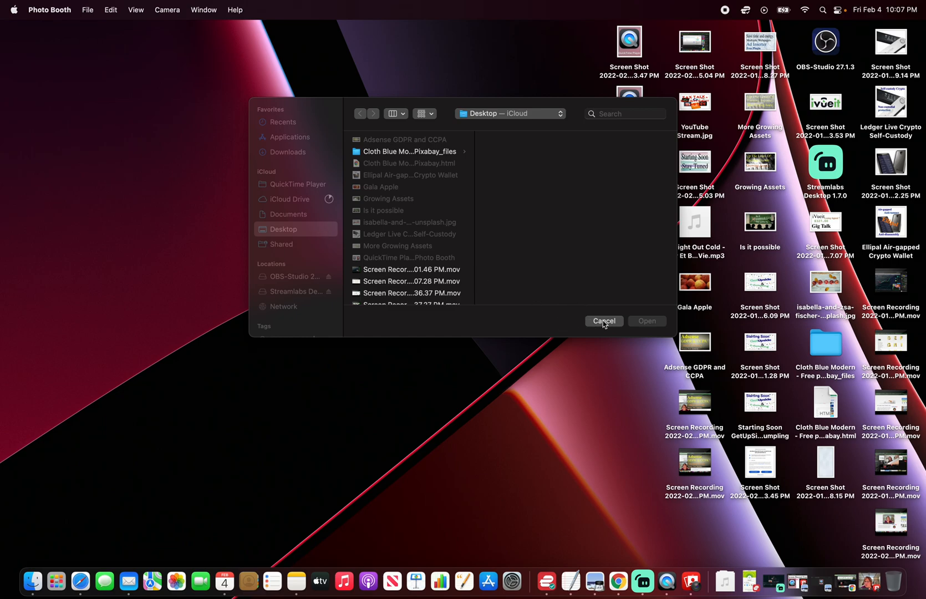
Cancel QuickTime's Open dialog, and cancel it again when it reappears
click(603, 320)
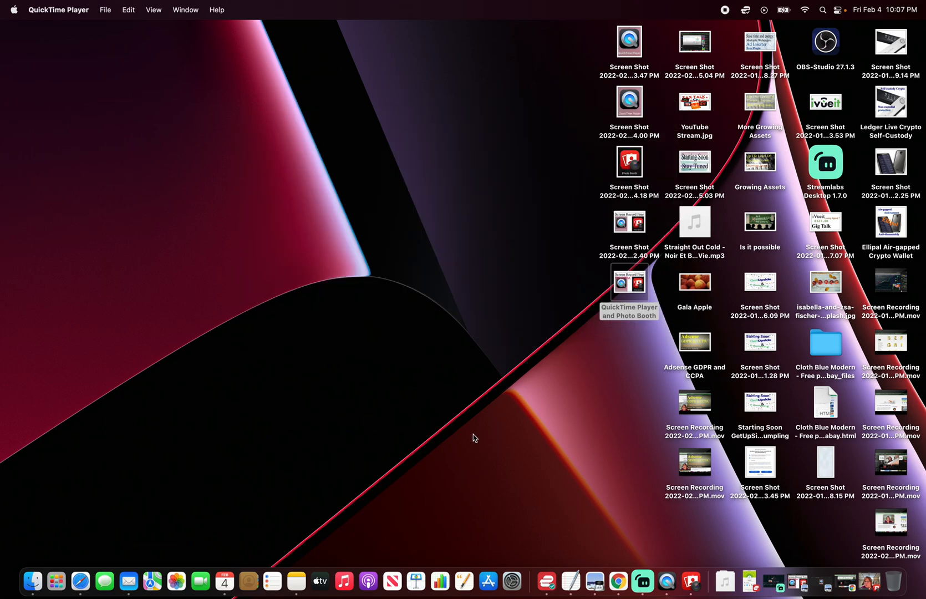
mouse_move(106, 20)
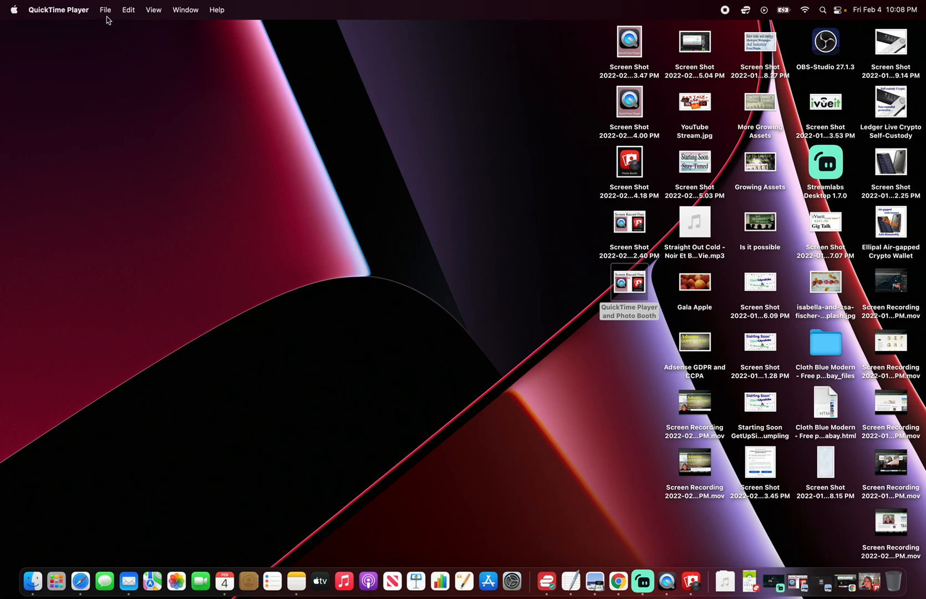
mouse_move(59, 36)
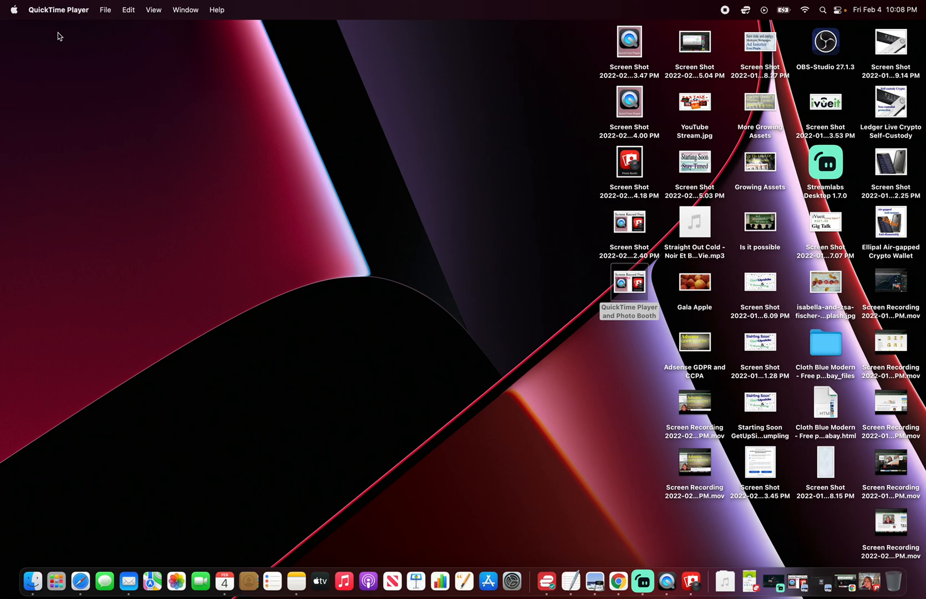
click(629, 282)
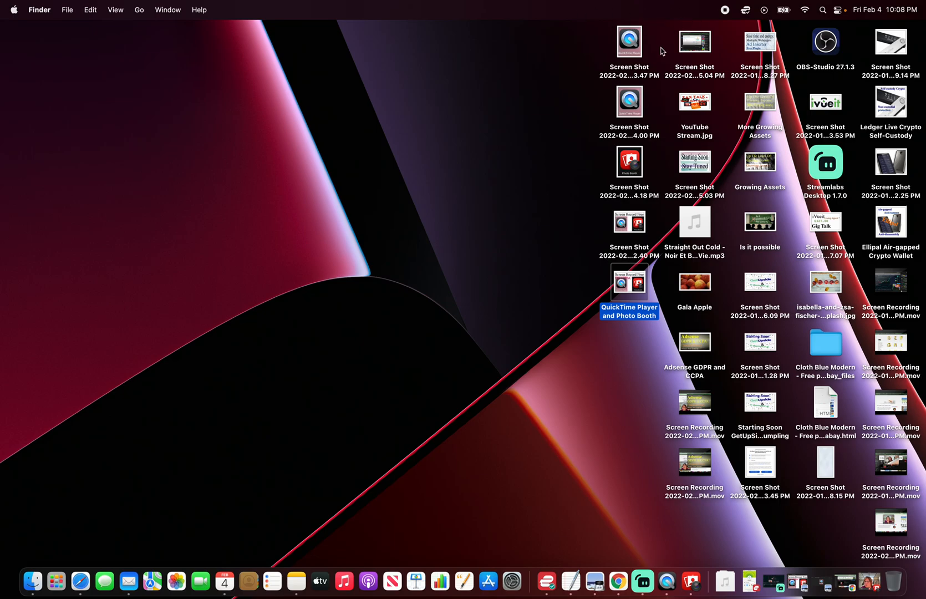
mouse_move(56, 582)
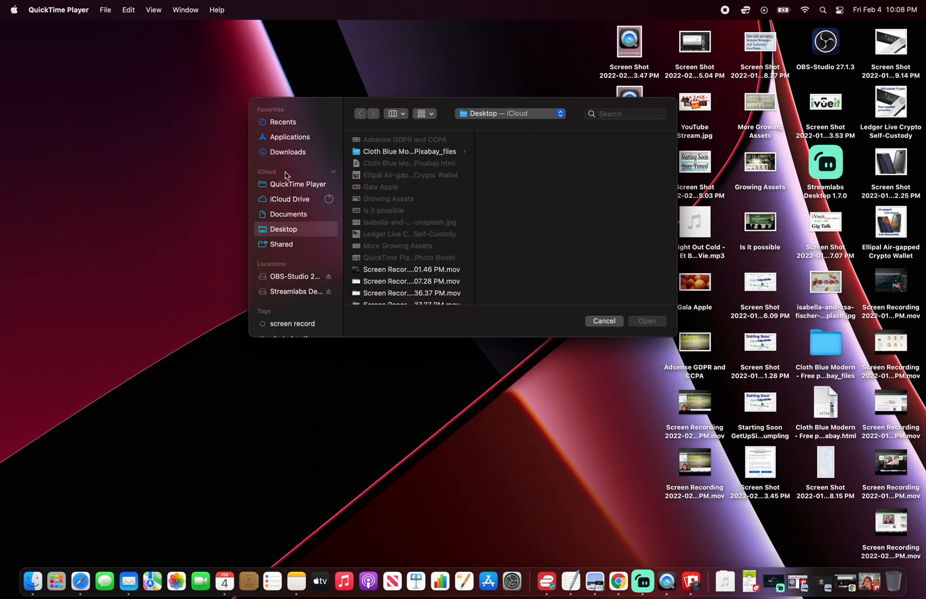
click(603, 320)
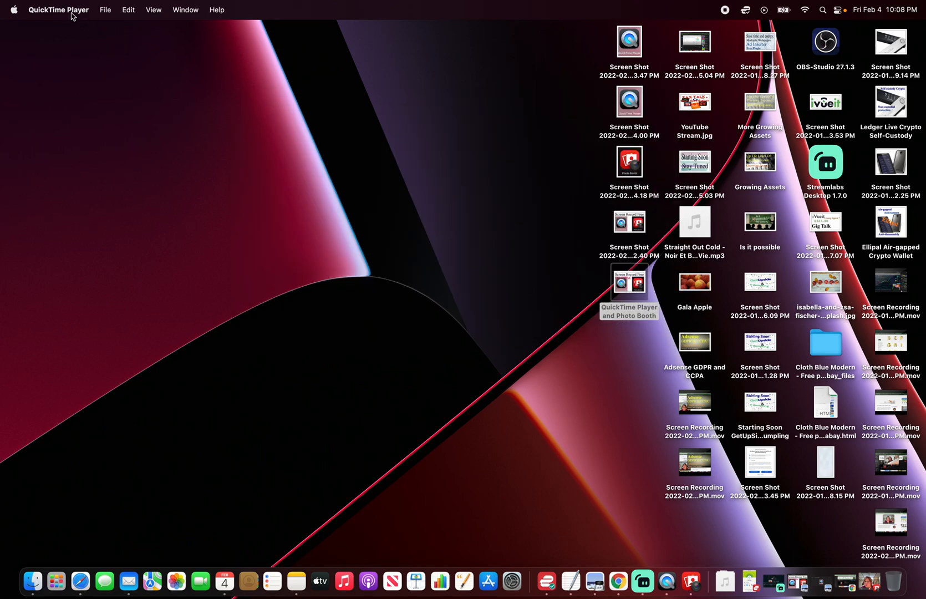
mouse_move(105, 15)
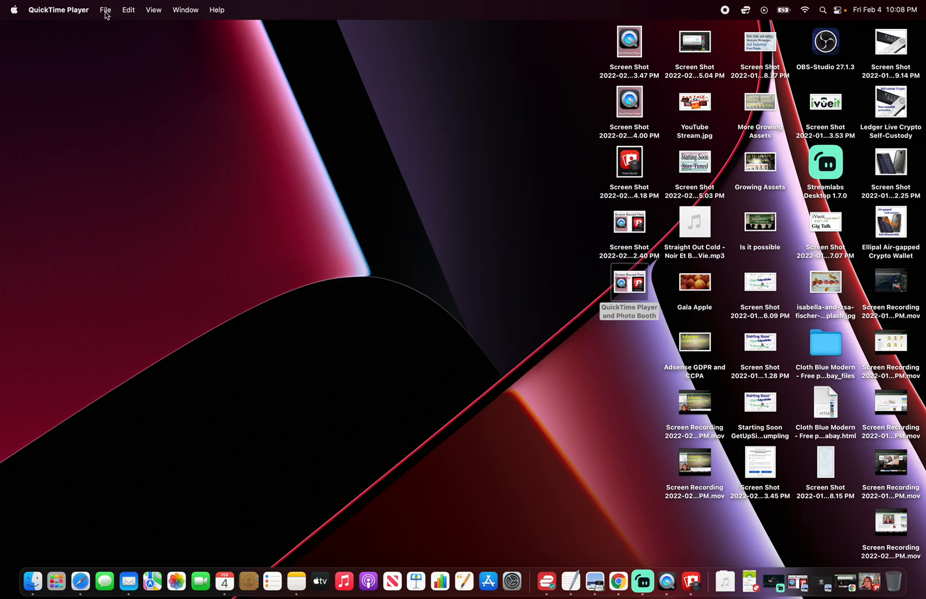
Show QuickTime Player's File menu with its recording choices
click(105, 10)
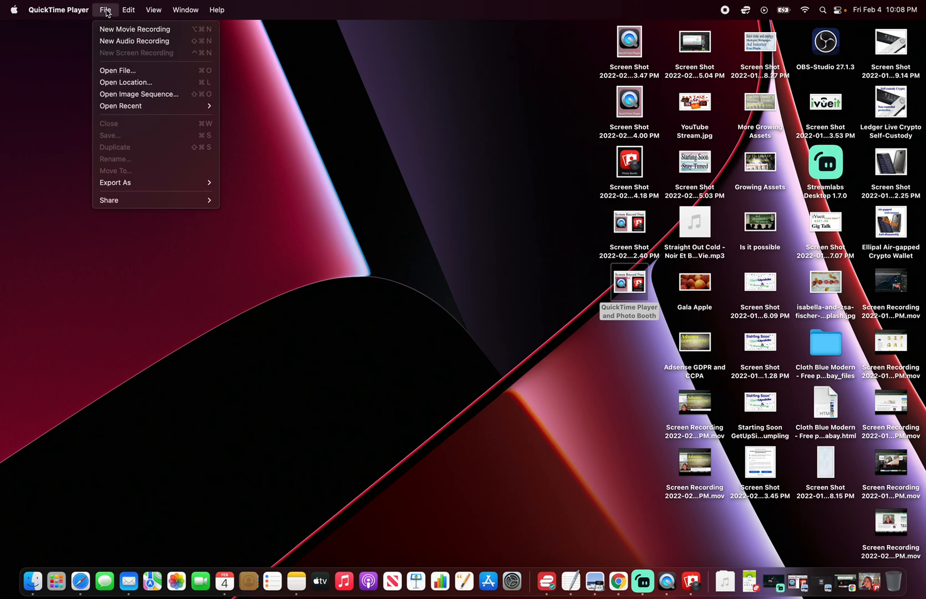
mouse_move(134, 41)
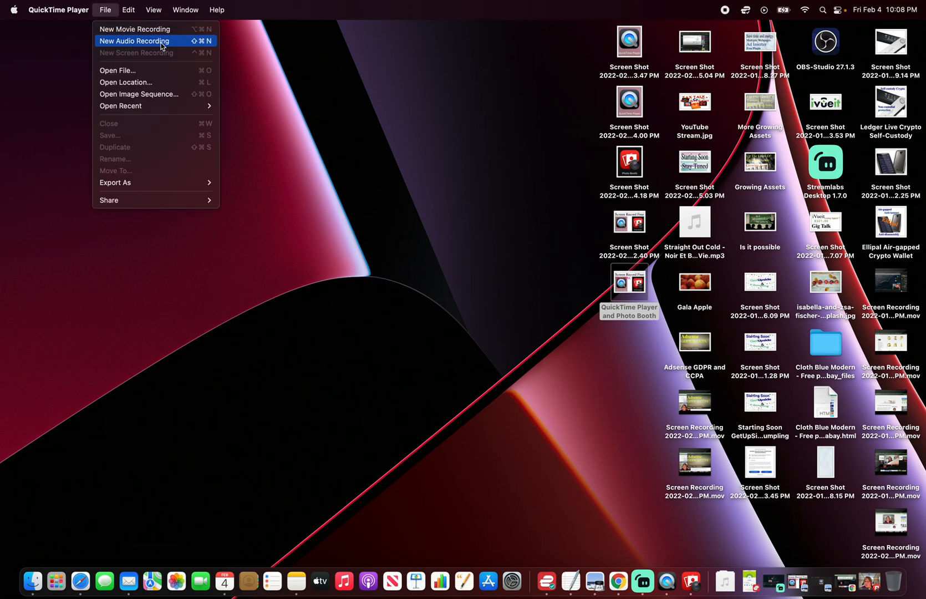
mouse_move(170, 62)
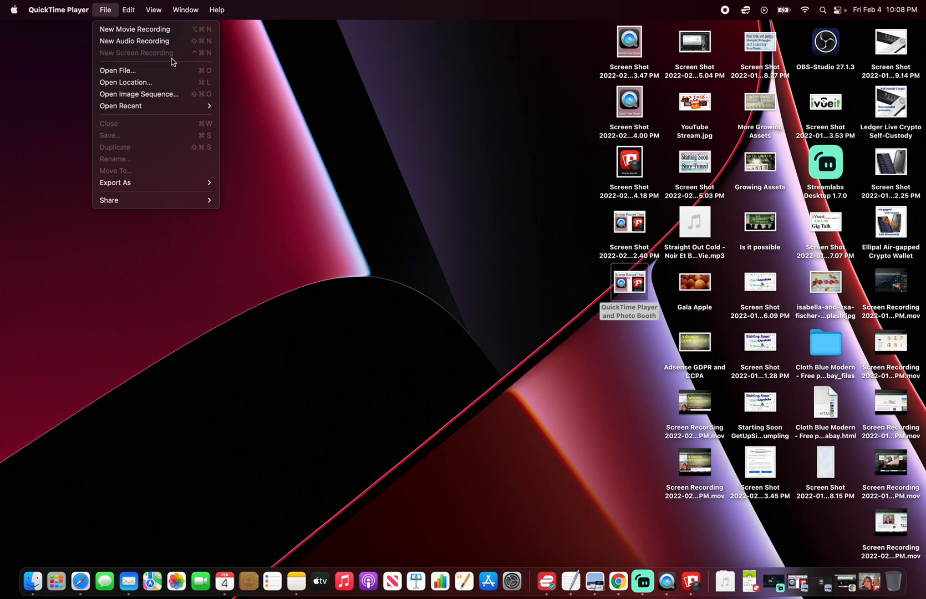
mouse_move(171, 59)
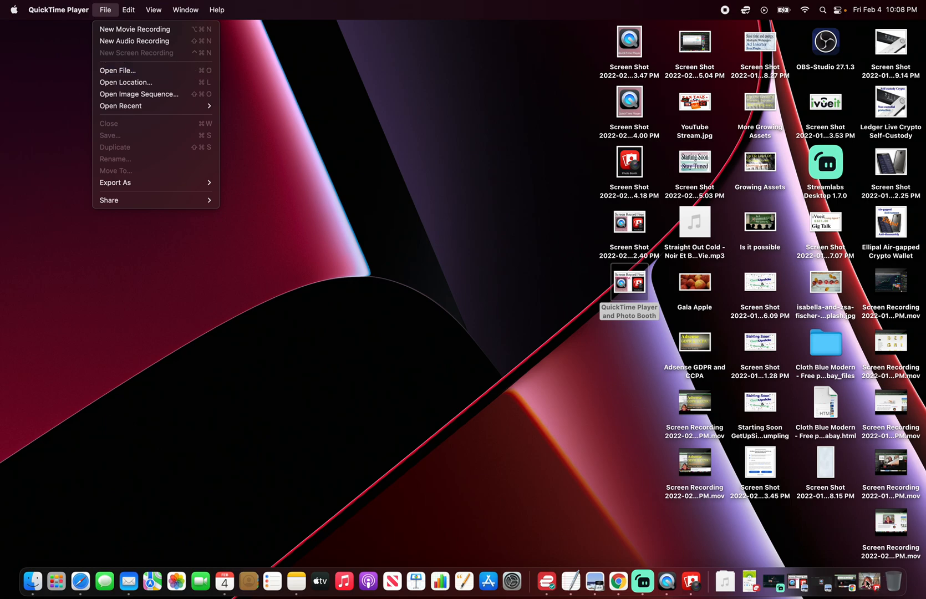
mouse_move(469, 559)
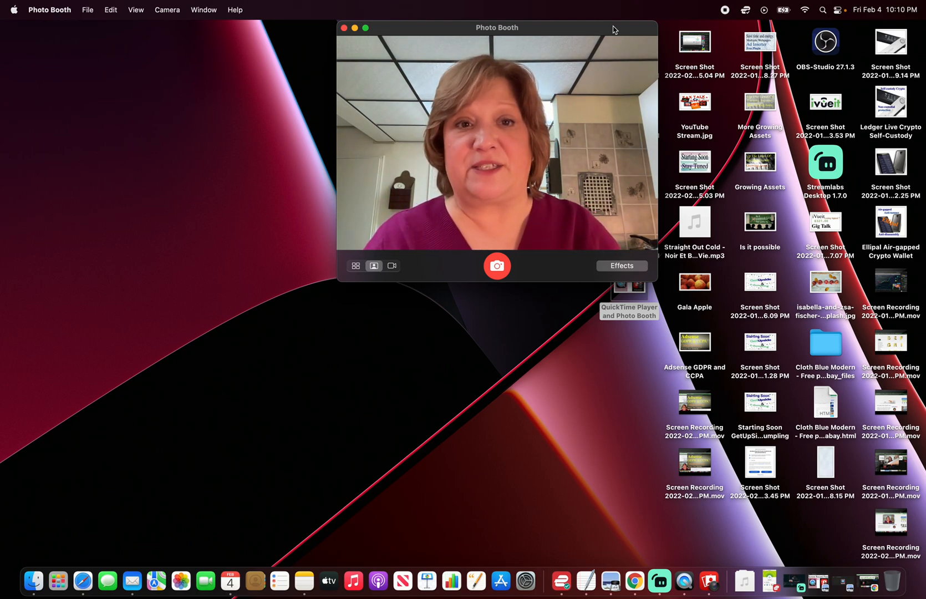
Drag the webcam window to the lower left, then toggle Launchpad closed and open again
drag(495, 28, 188, 289)
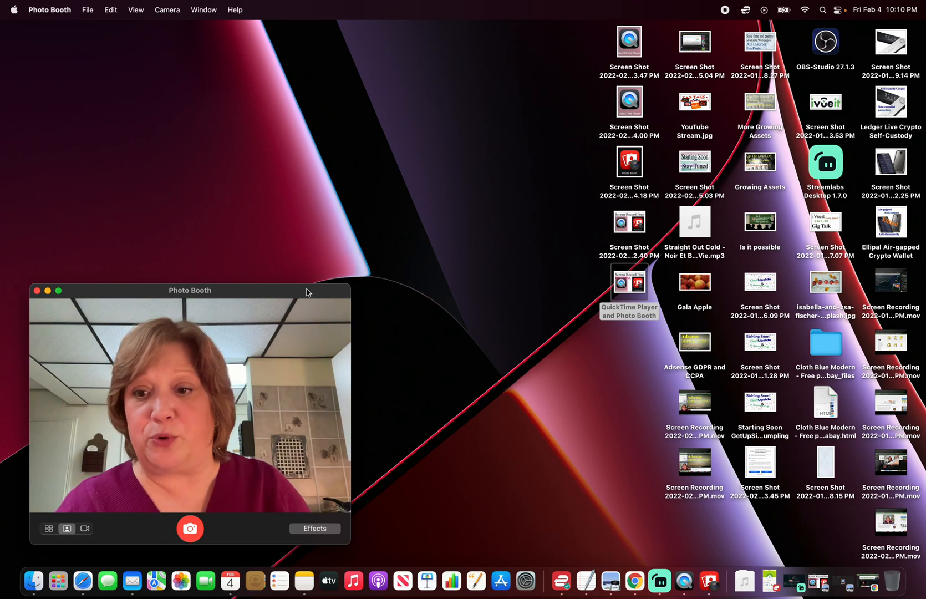
click(58, 581)
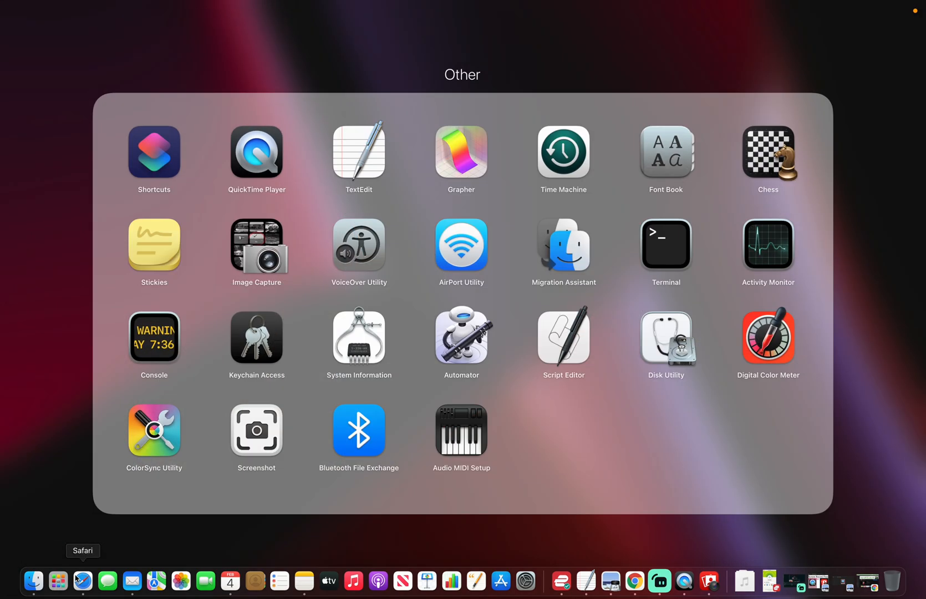
mouse_move(580, 36)
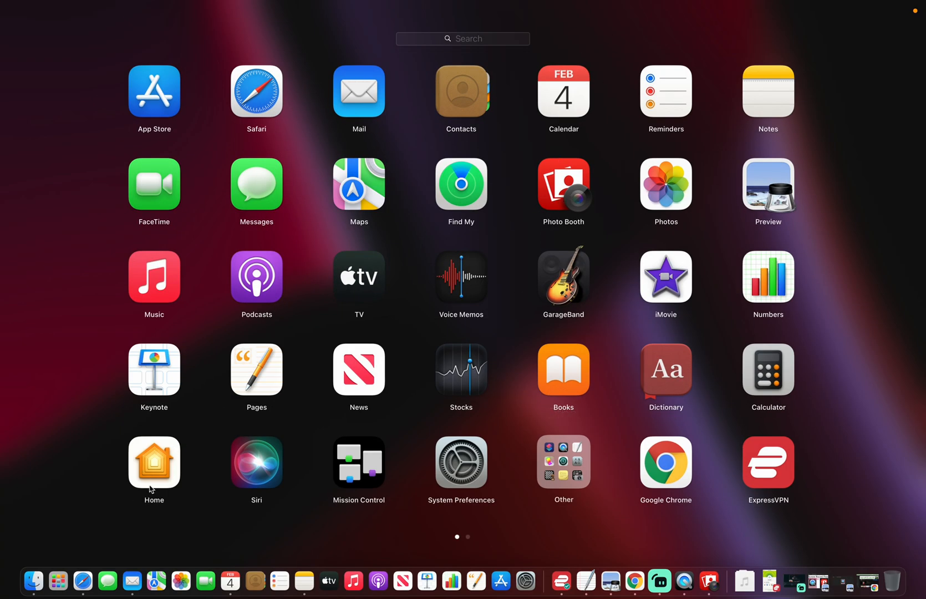
click(562, 185)
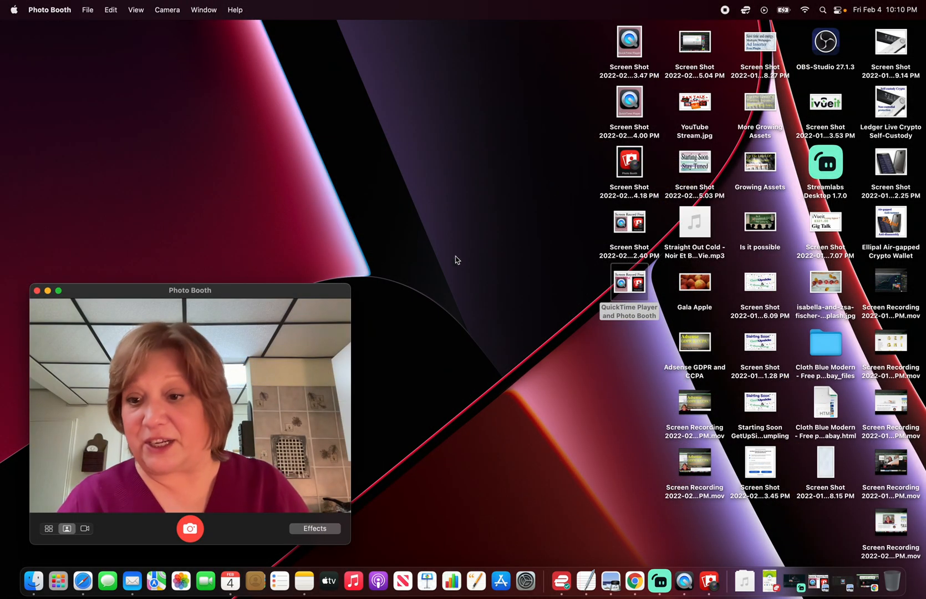
mouse_move(443, 274)
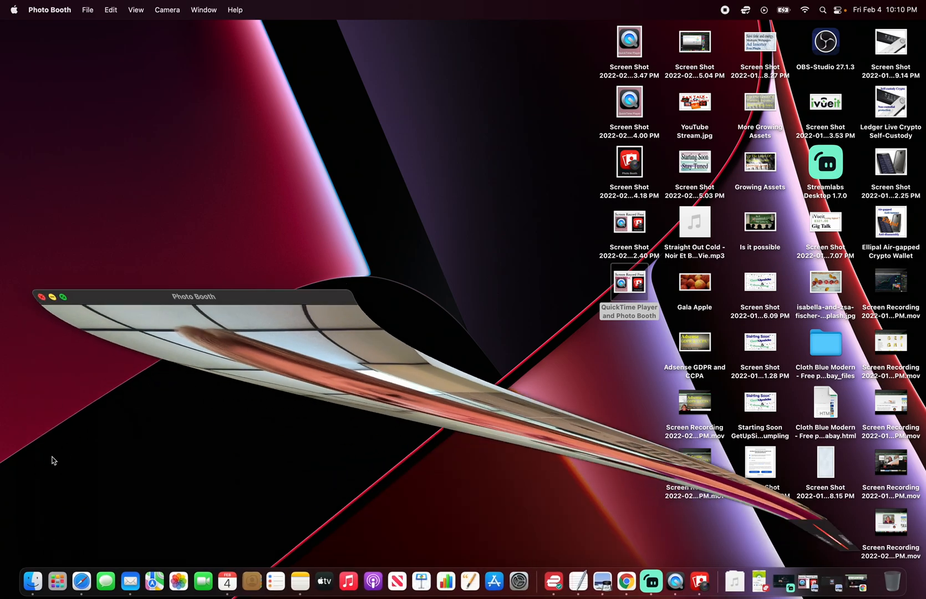
click(56, 582)
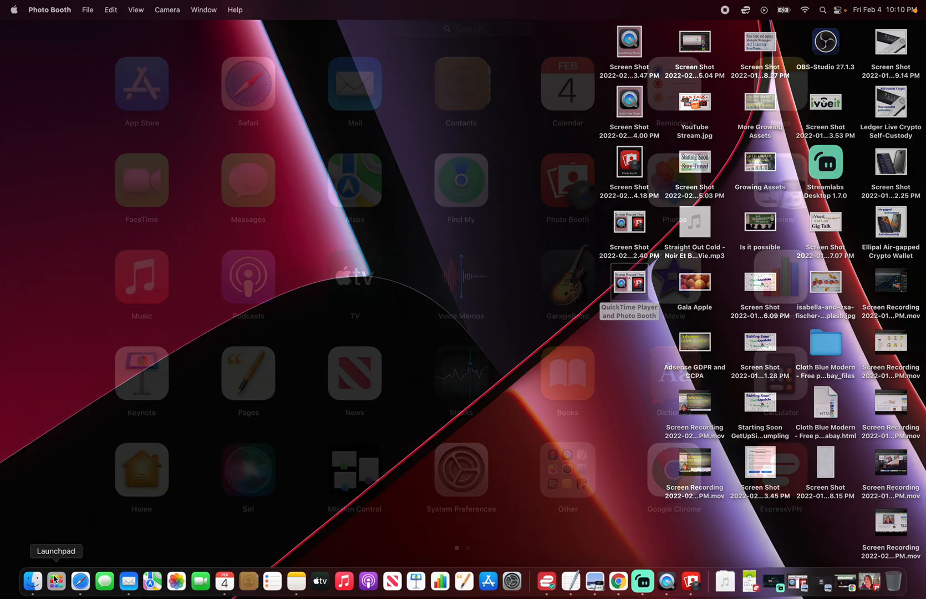
Relaunch QuickTime Player from Launchpad's Other folder and cancel its Open dialog
click(56, 582)
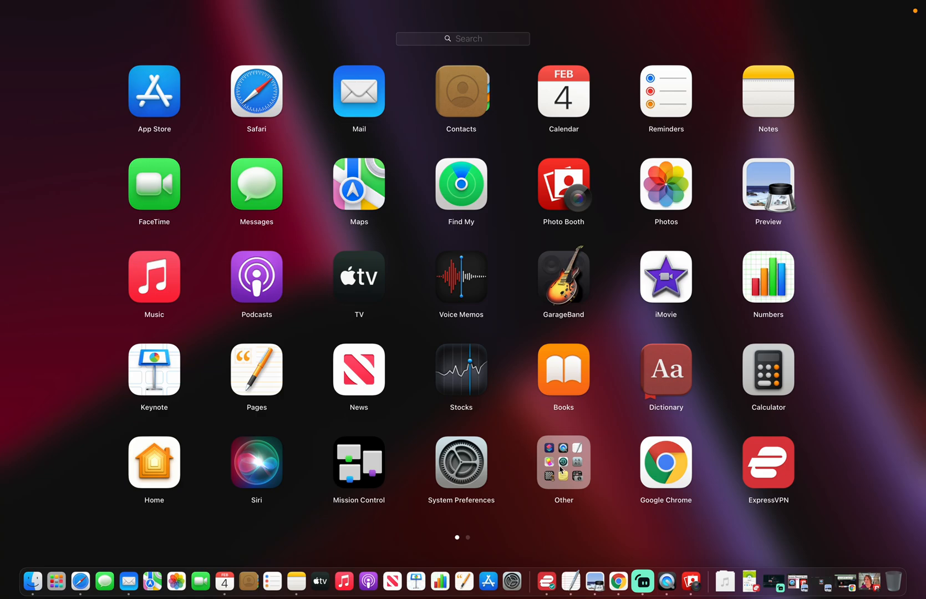
mouse_move(576, 472)
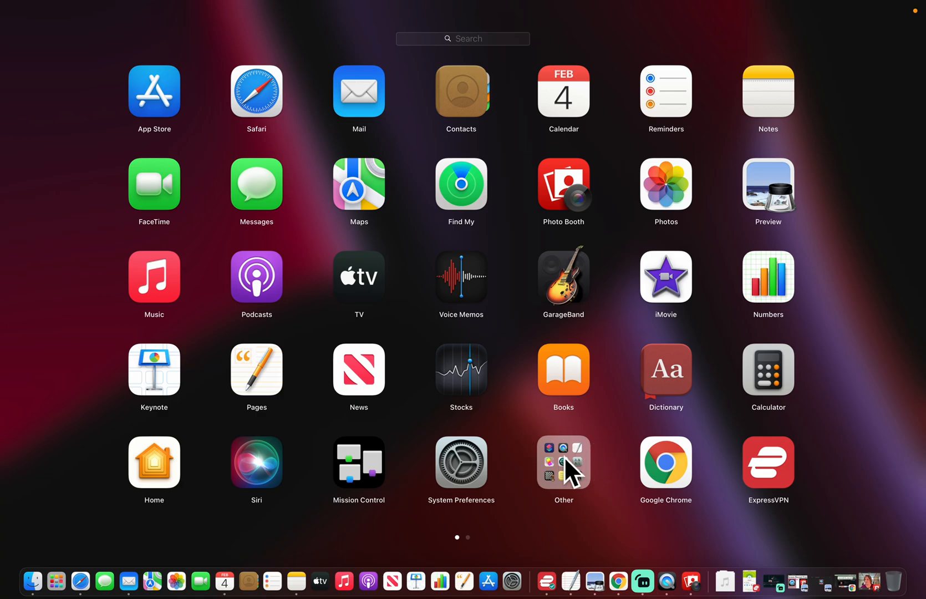
click(562, 462)
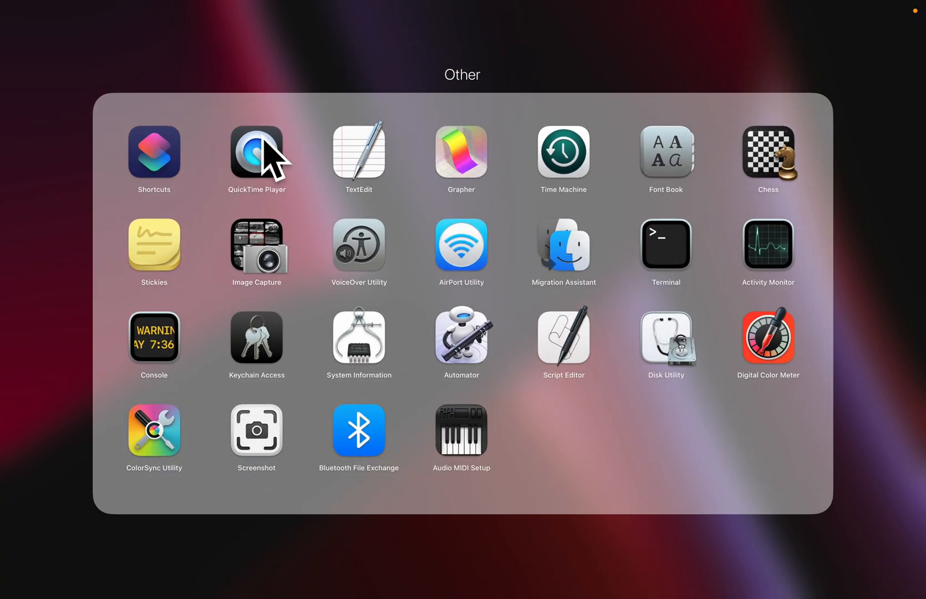
click(256, 153)
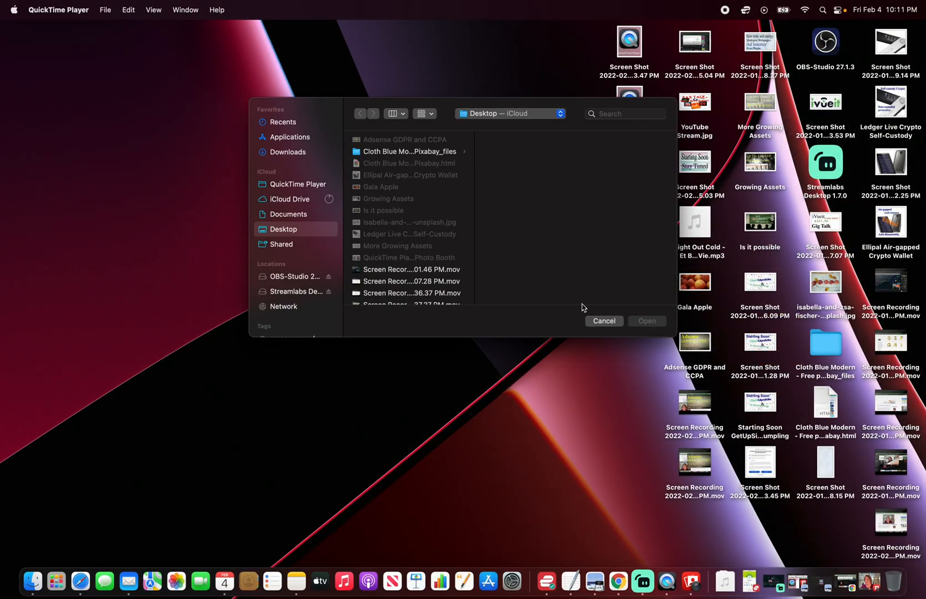
mouse_move(574, 303)
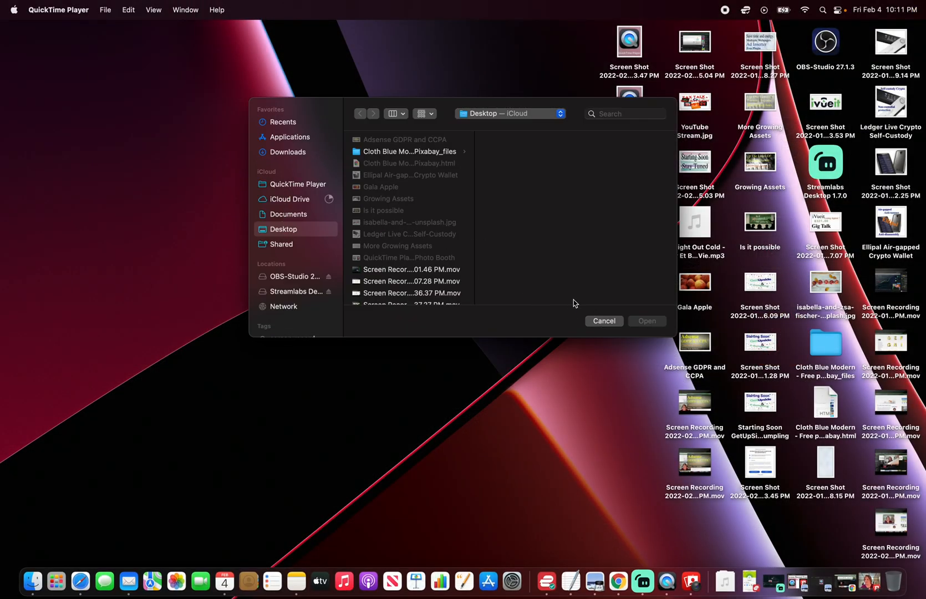
click(604, 320)
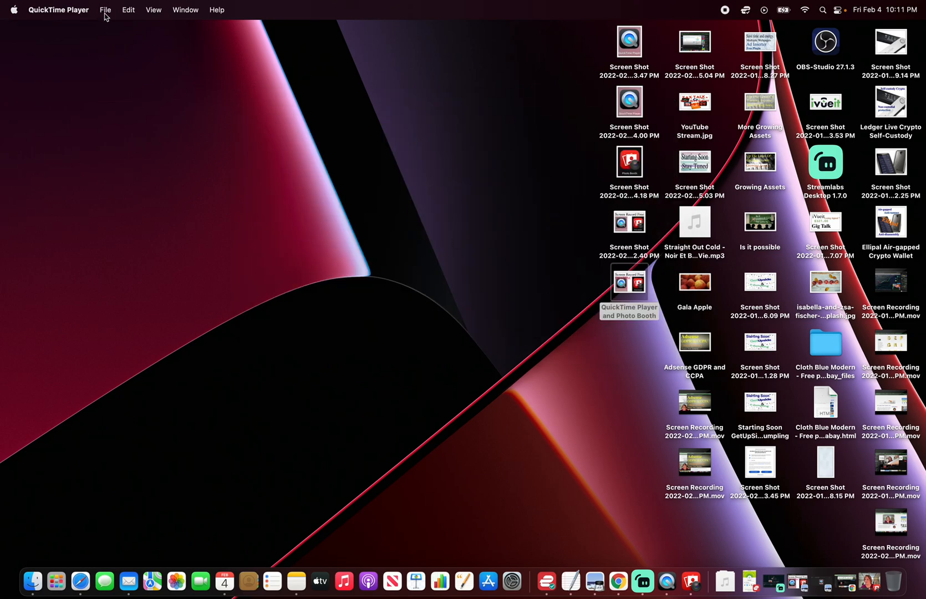
Show QuickTime's File menu listing New Movie, Audio and Screen Recording
click(105, 10)
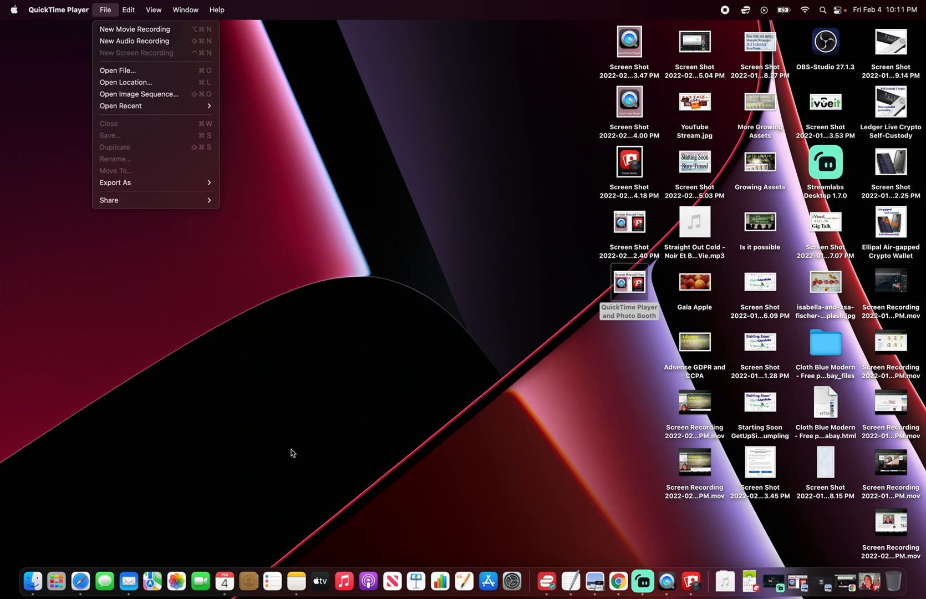
mouse_move(859, 572)
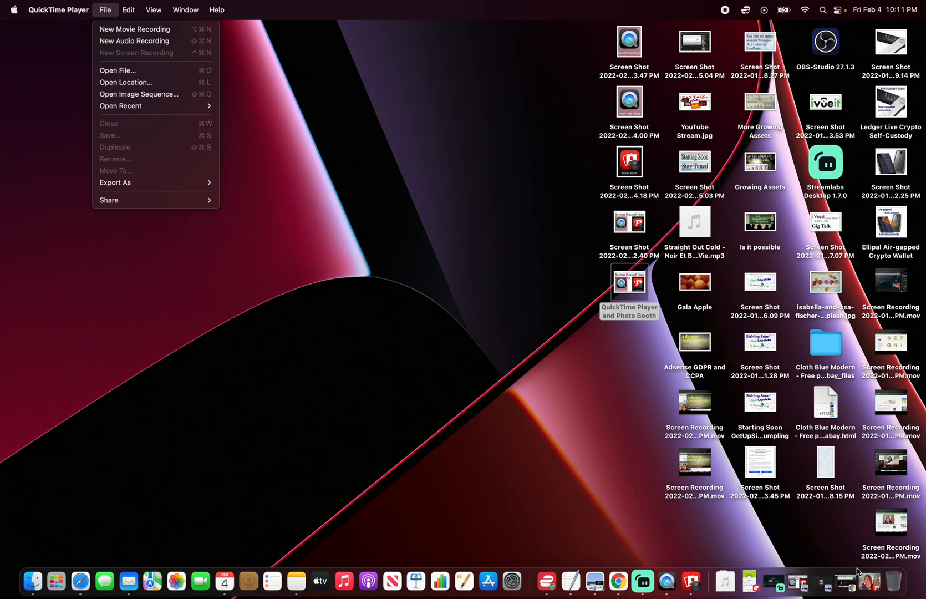